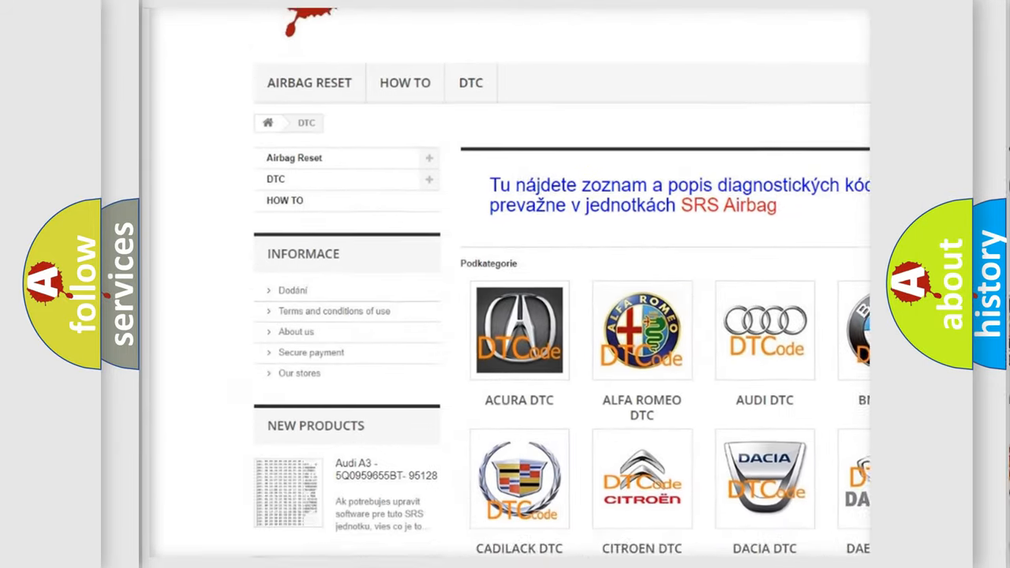
scroll(down, 3)
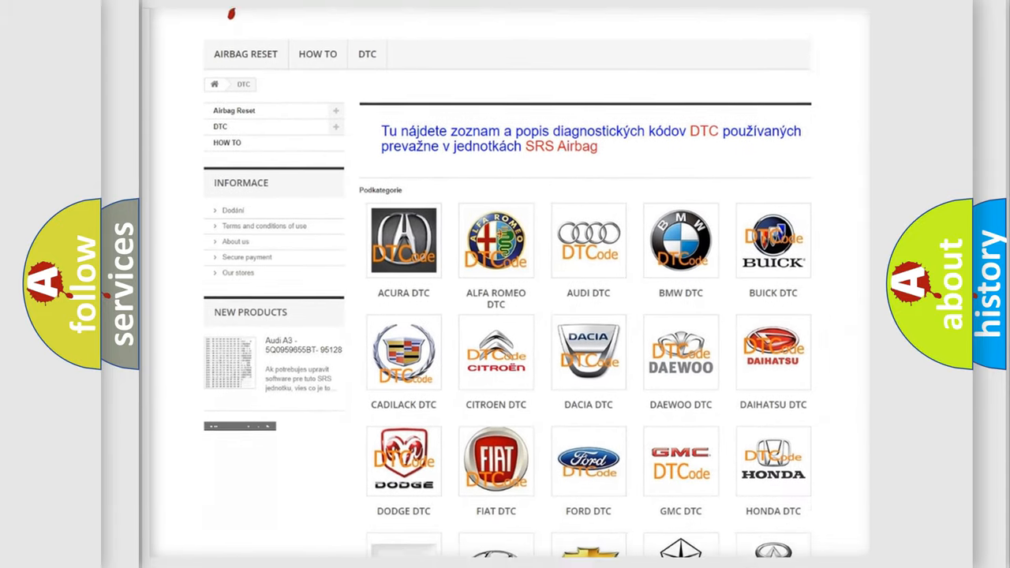
scroll(down, 3)
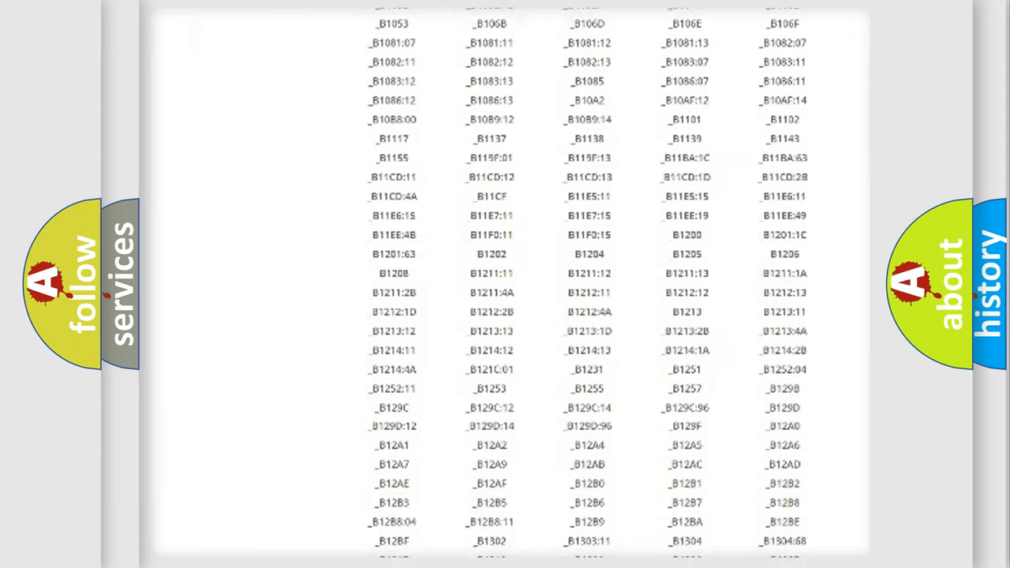
scroll(down, 3)
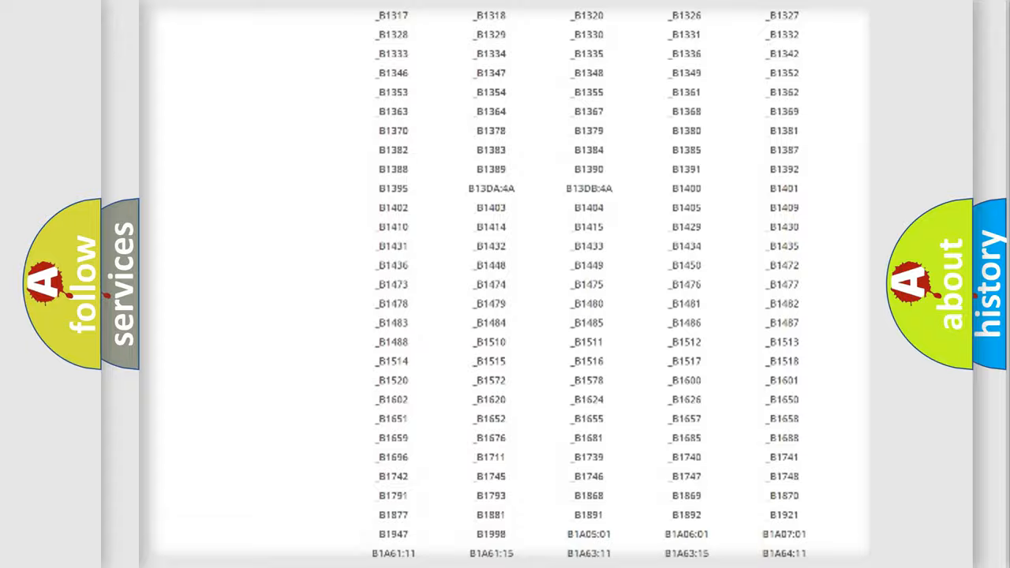